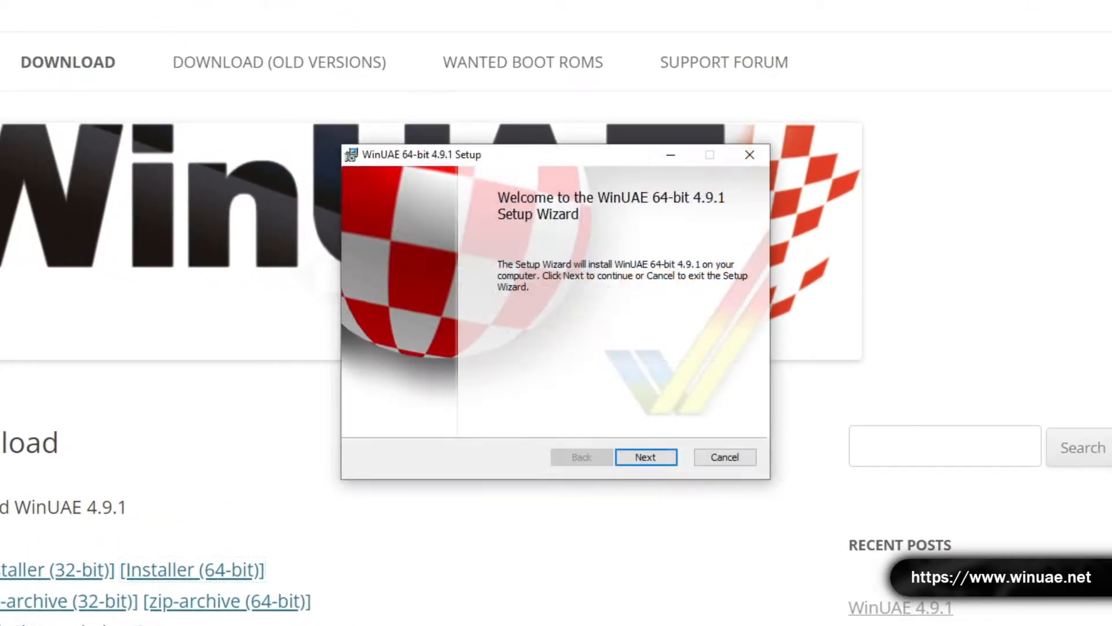
- Install WinUAE 64-bit 4.9.1 into the default C:\Program Files\WinUAE\ location
left_click(644, 457)
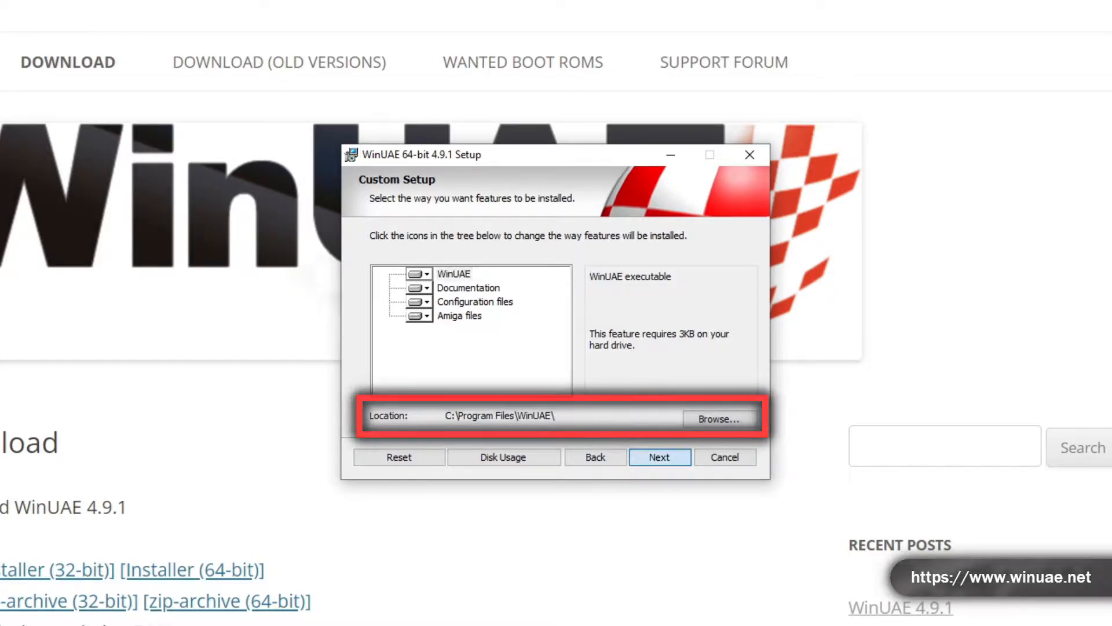
left_click(659, 456)
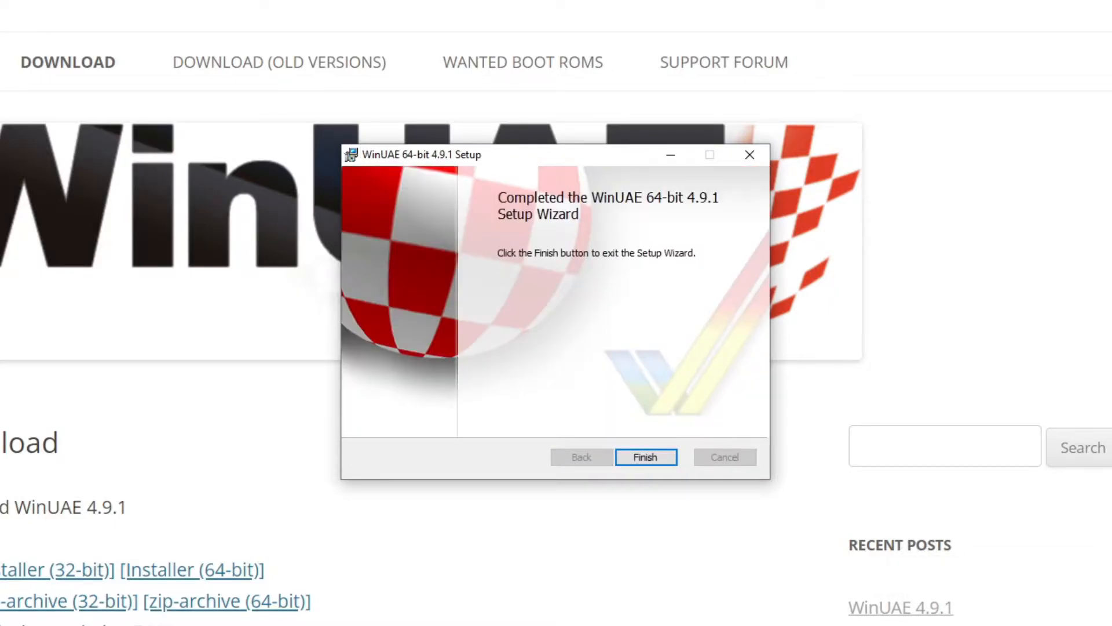
- Finish the installer and copy the floppybridge1.3.zip files into WinUAE's plugins folder
left_click(645, 457)
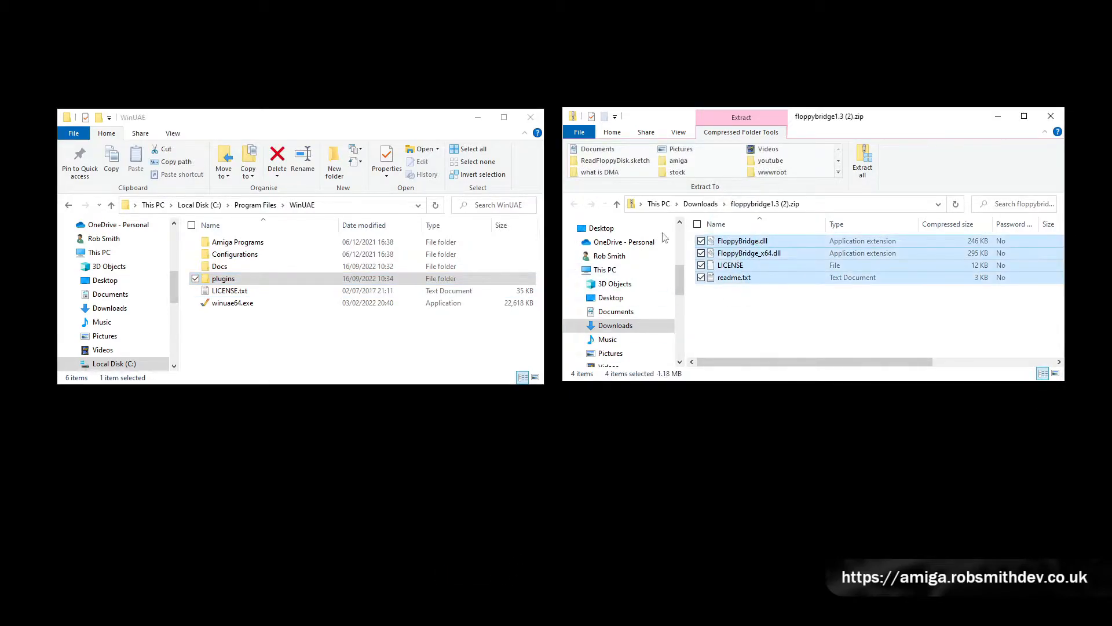
left_click(862, 158)
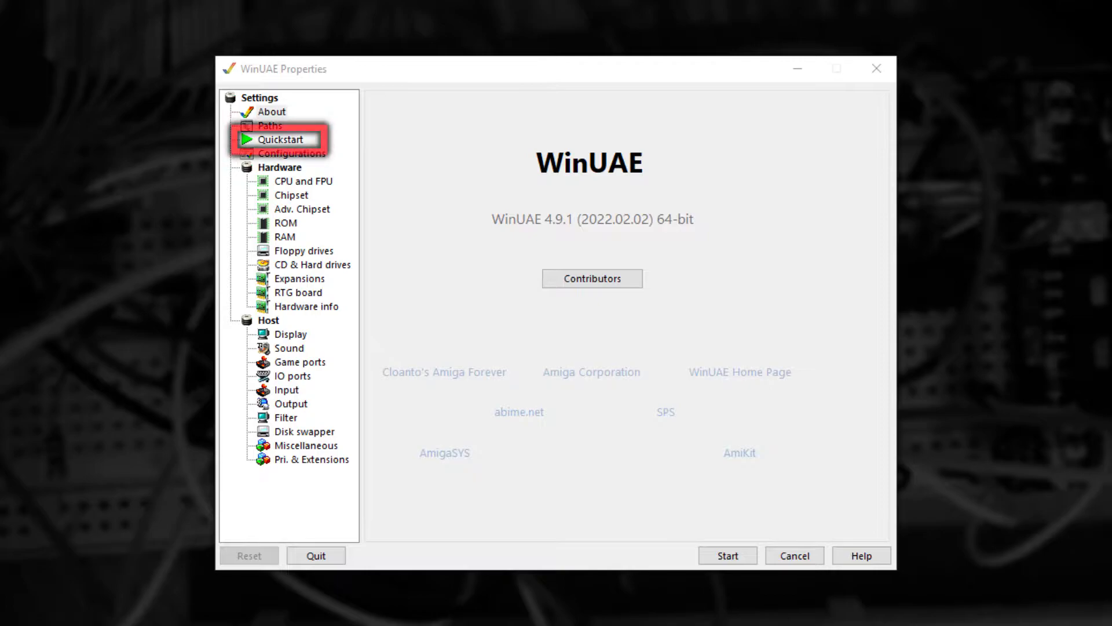
- Set the Quickstart model to A500+ with the 2 MB chip RAM expanded configuration
left_click(279, 138)
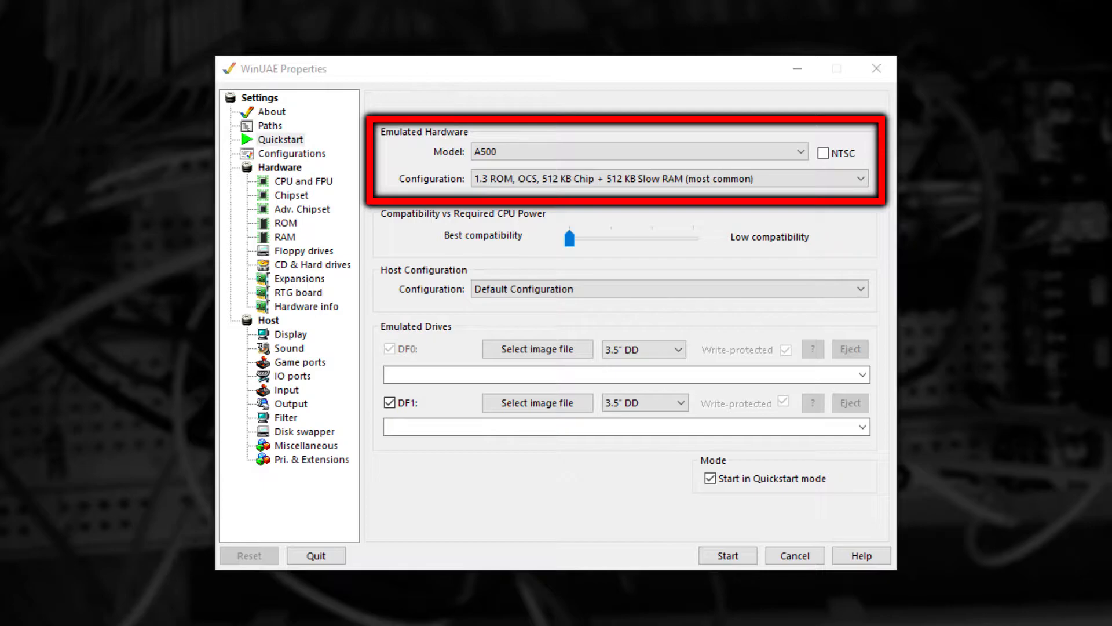
left_click(797, 150)
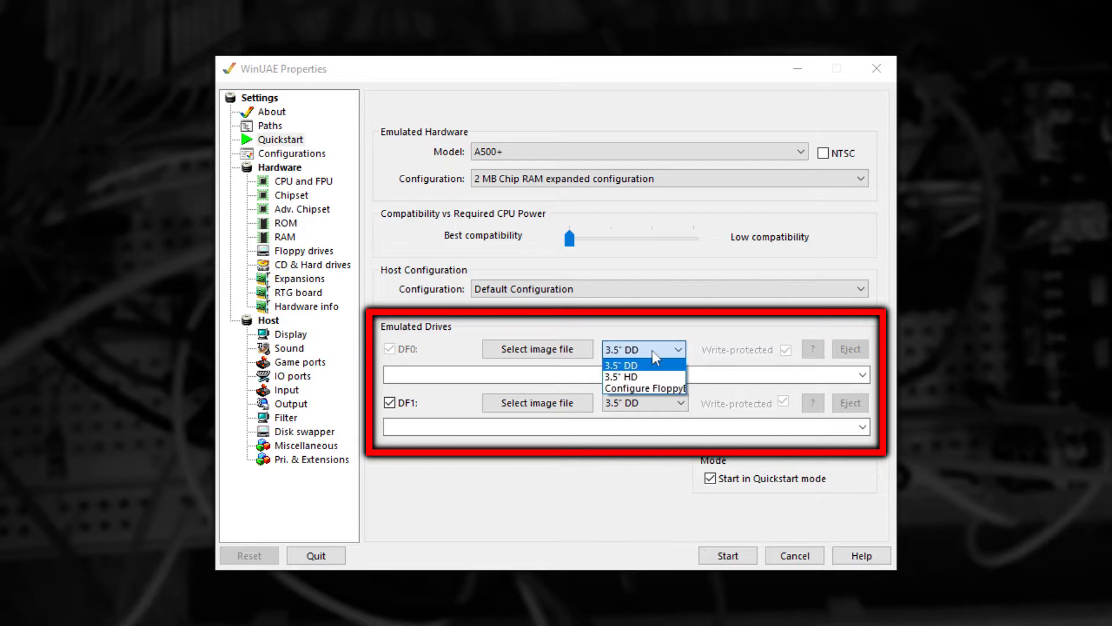
mouse_move(644, 388)
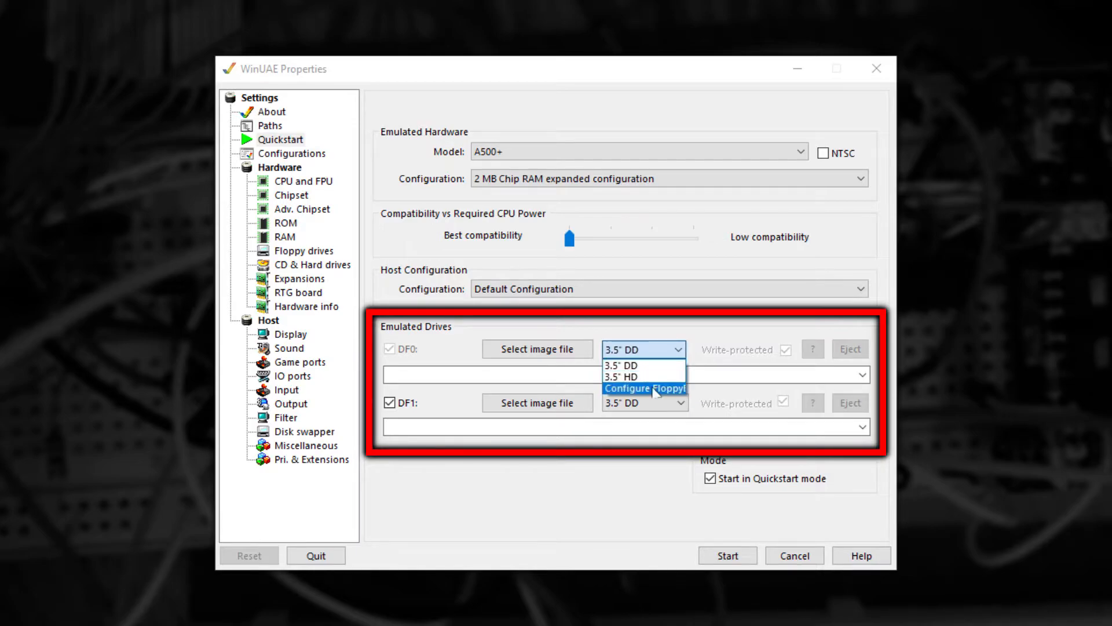
- Bring up DF0's FloppyBridge Profile Manager with Check Automatically enabled
left_click(644, 388)
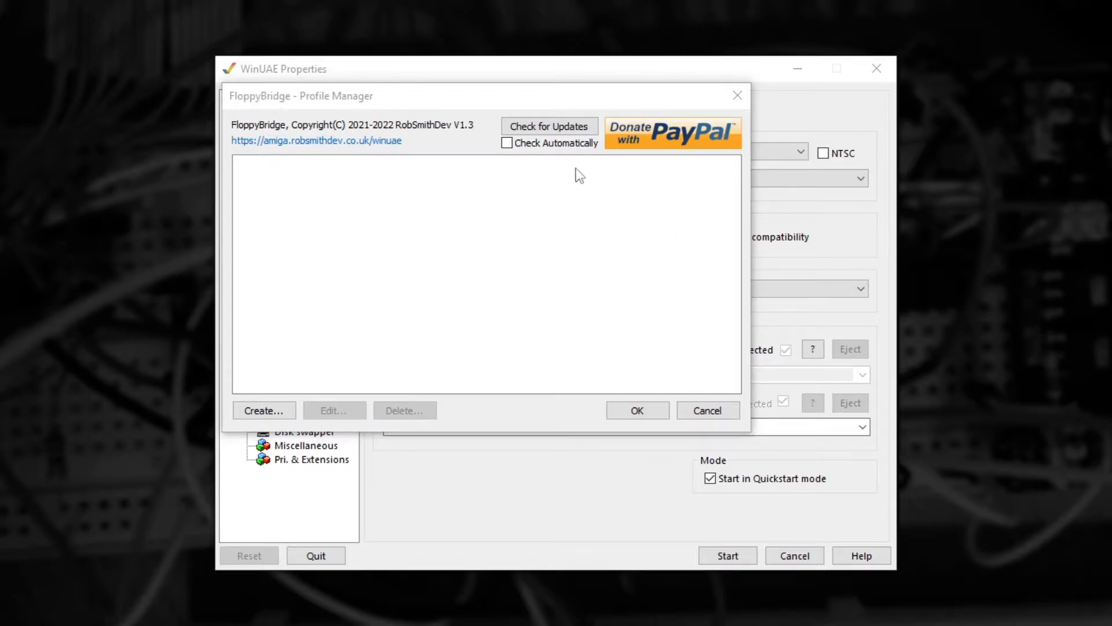
left_click(506, 142)
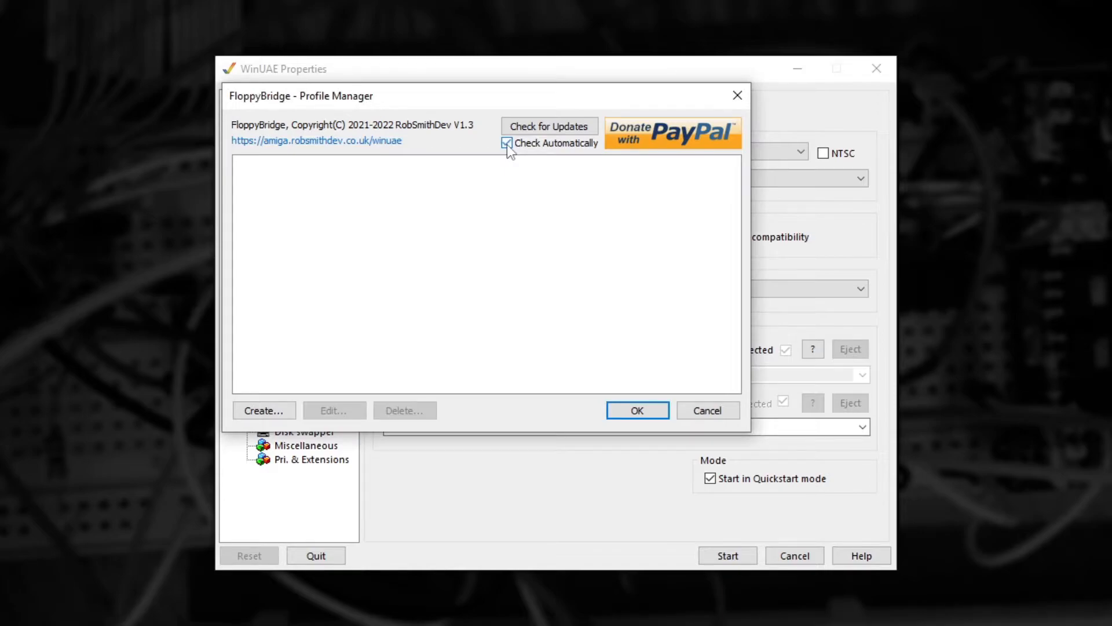
left_click(506, 143)
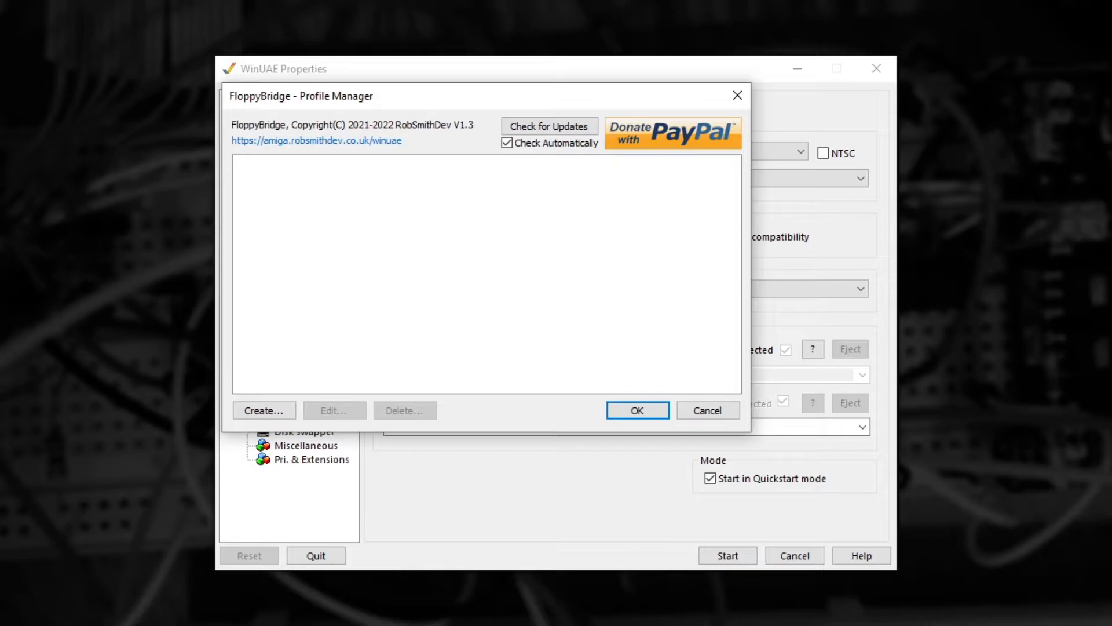
- Create profile 'Real Drive' with SuperCard Pro driver, Normal mode, Auto disk type, IBMPC Drive as A
left_click(263, 410)
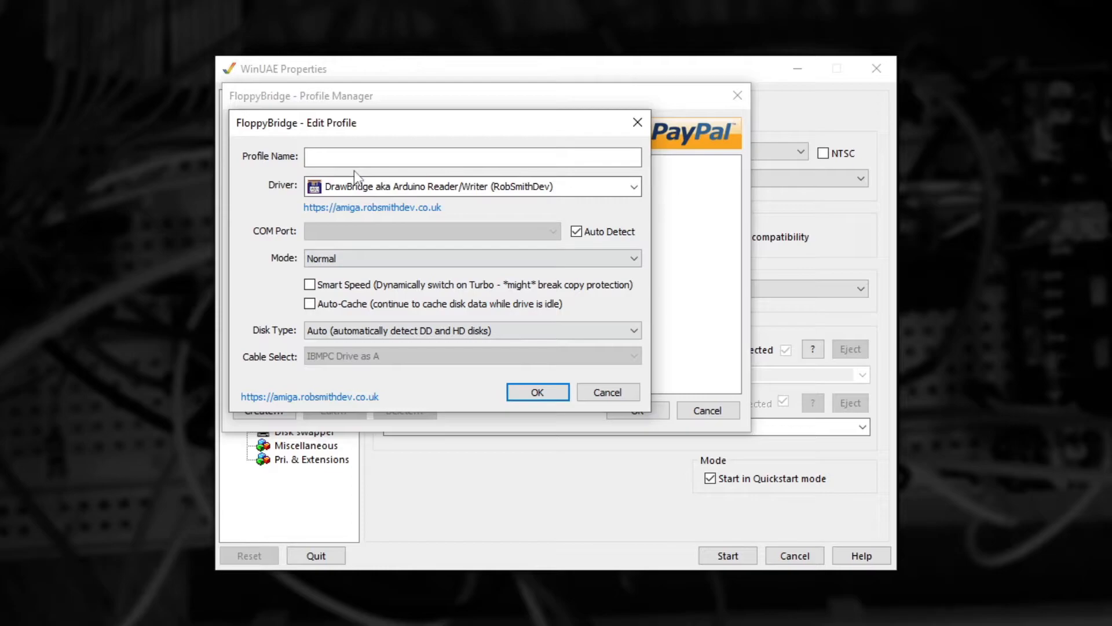
type("R")
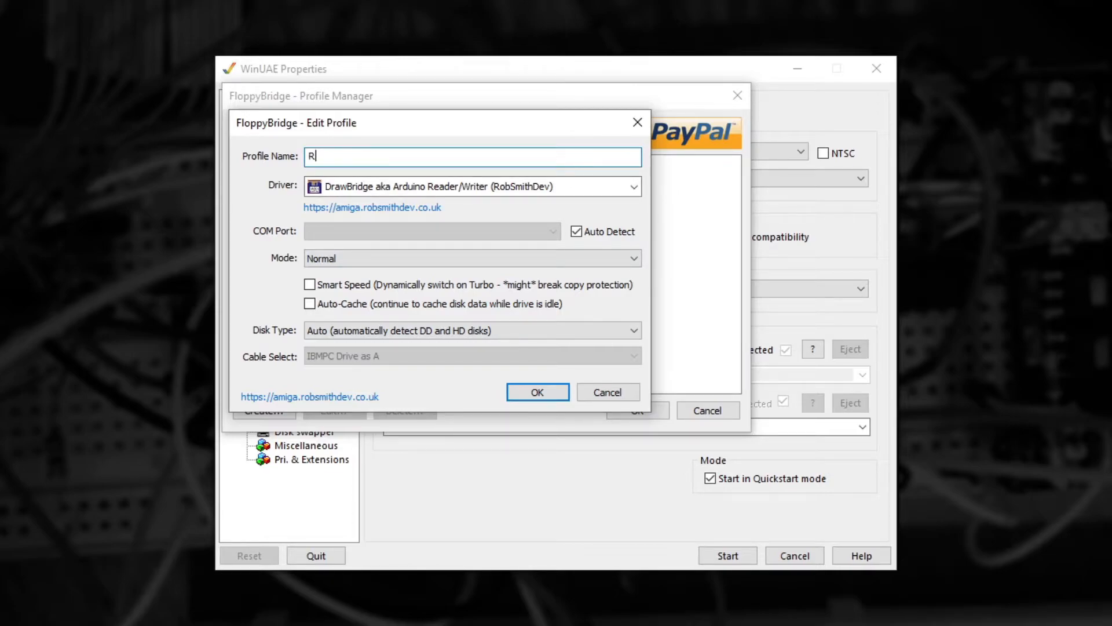
type("eal Drive")
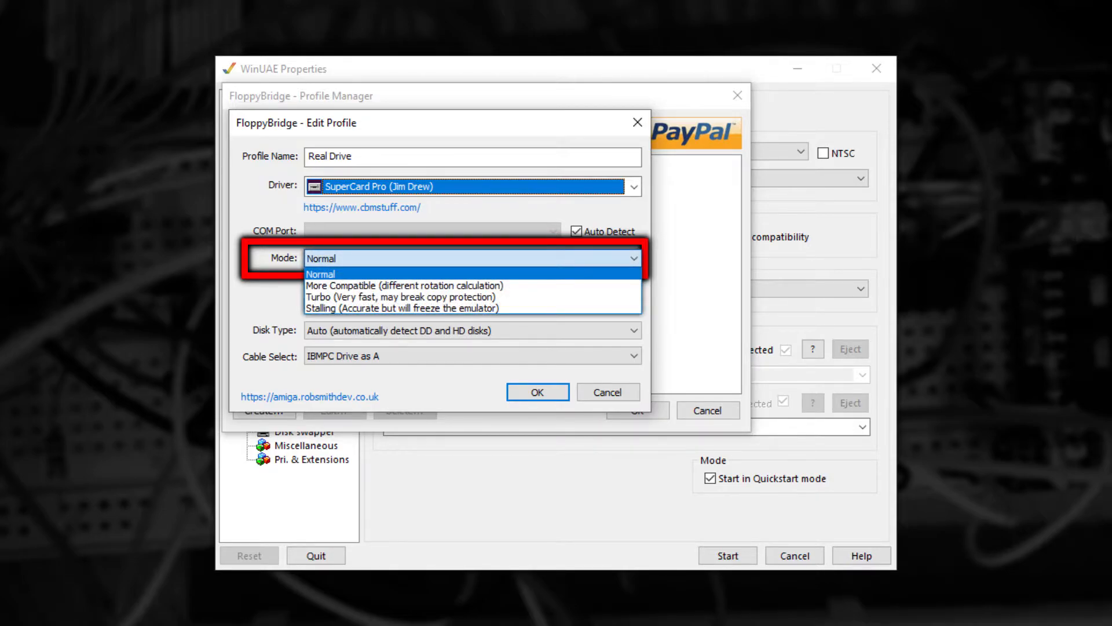
left_click(320, 273)
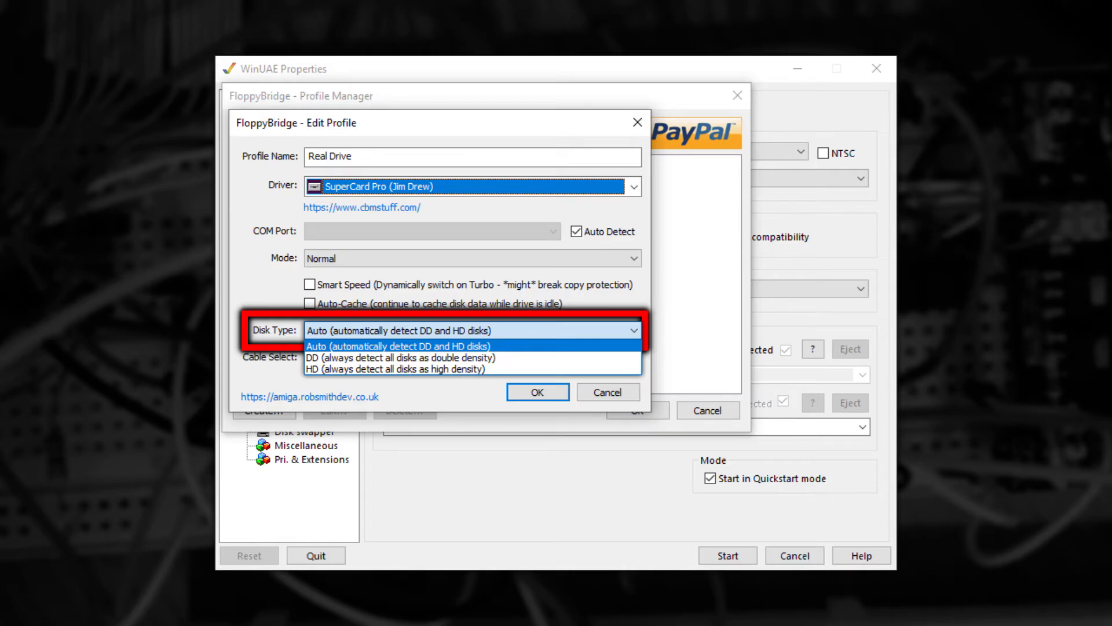
left_click(471, 330)
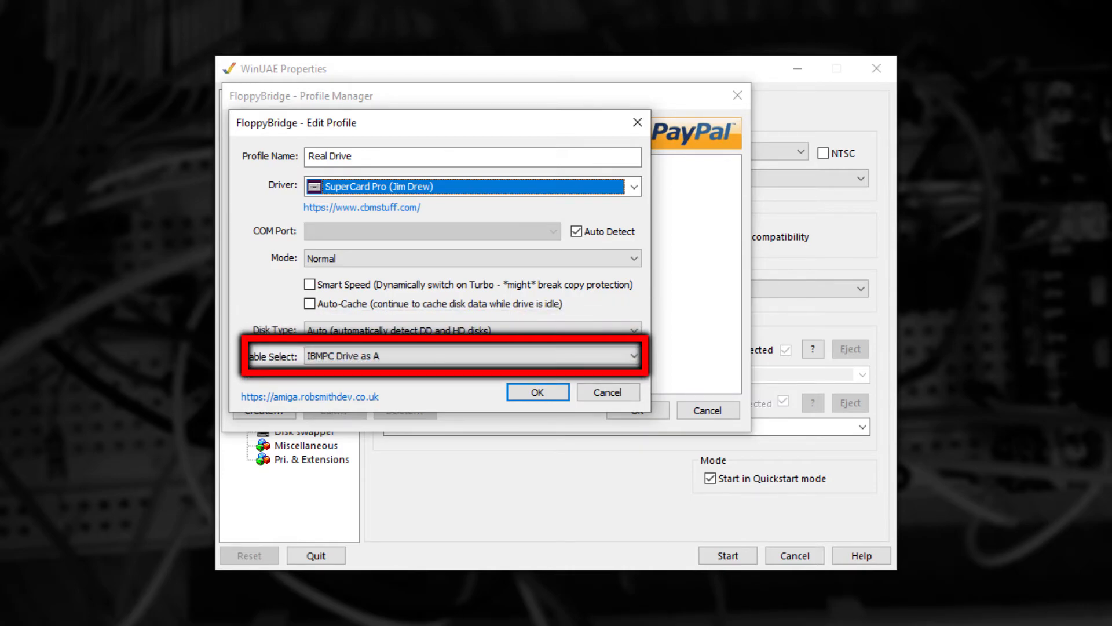
left_click(633, 356)
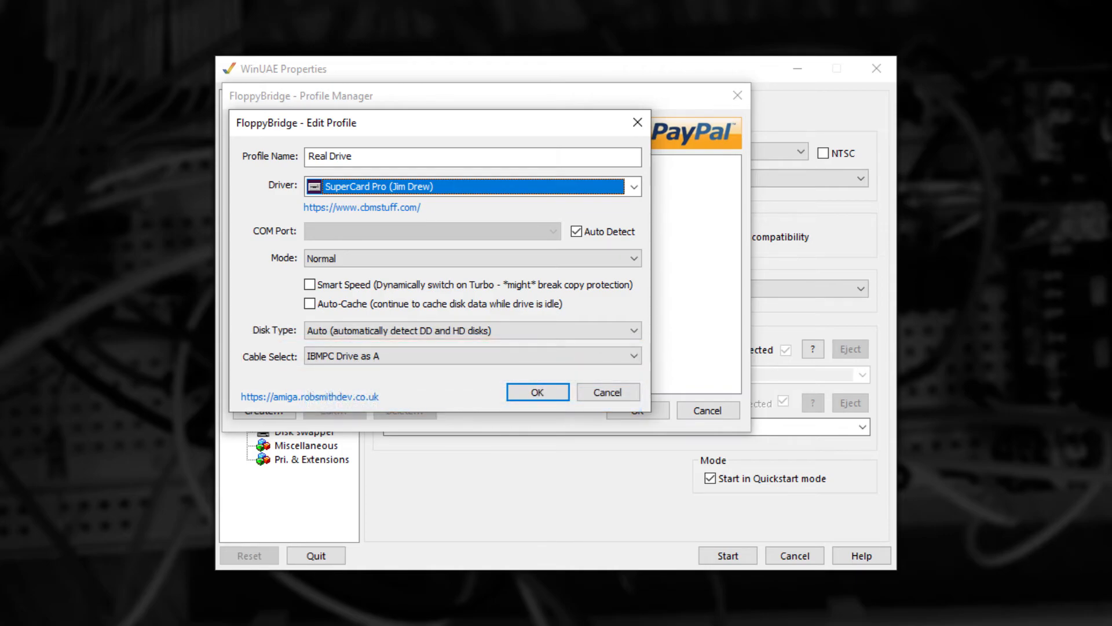
- Assign Real Drive to DF0, dismiss the FloppyBridge connection error and start the emulator again
left_click(536, 391)
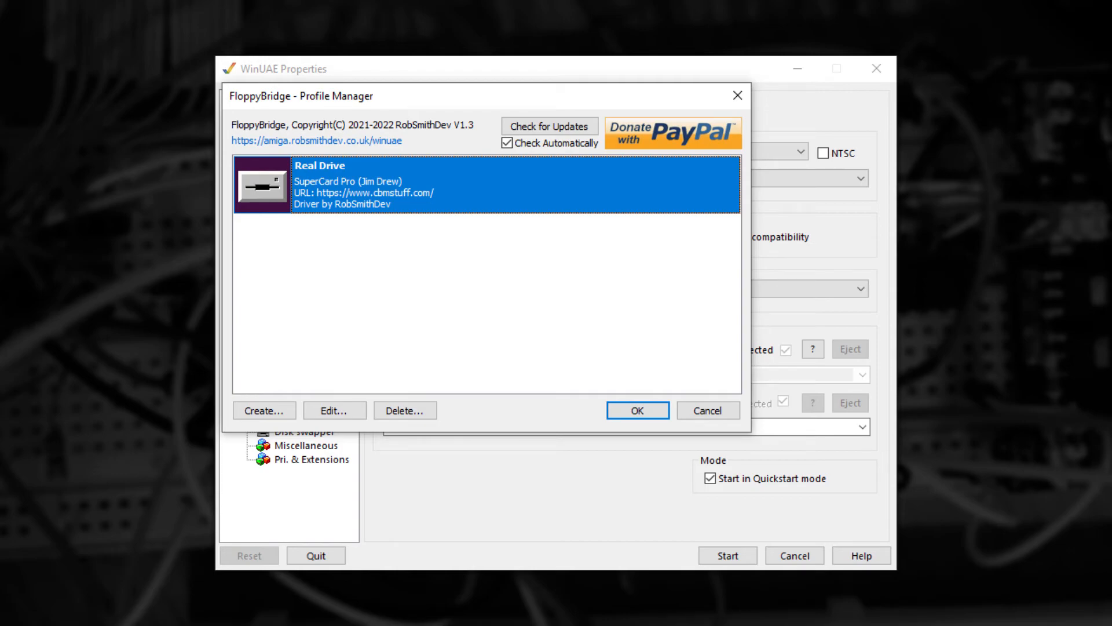
left_click(636, 410)
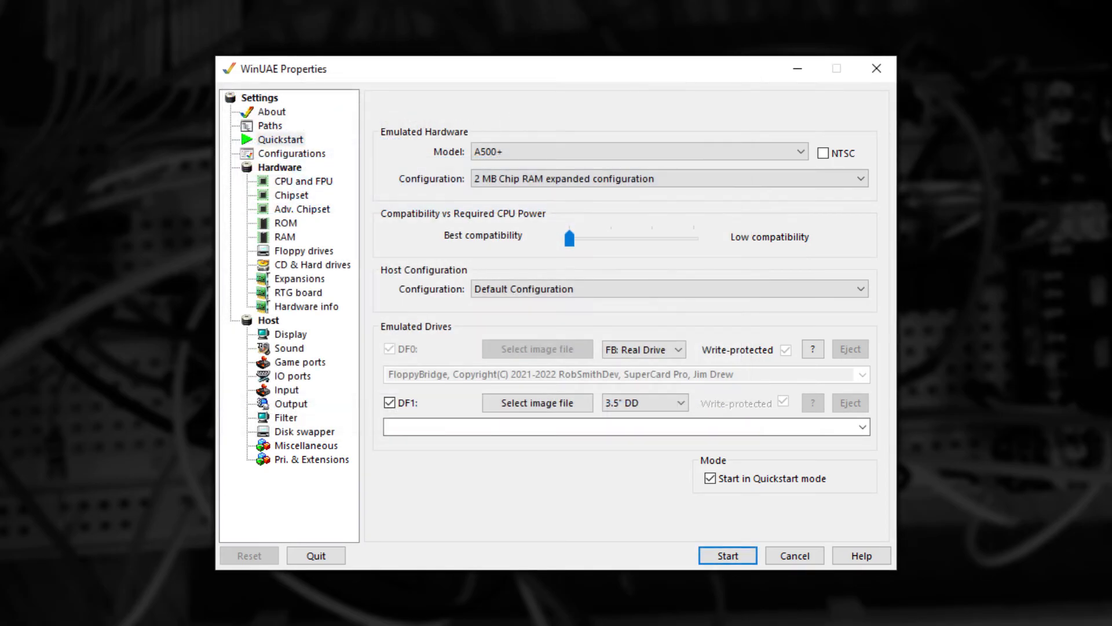
left_click(727, 555)
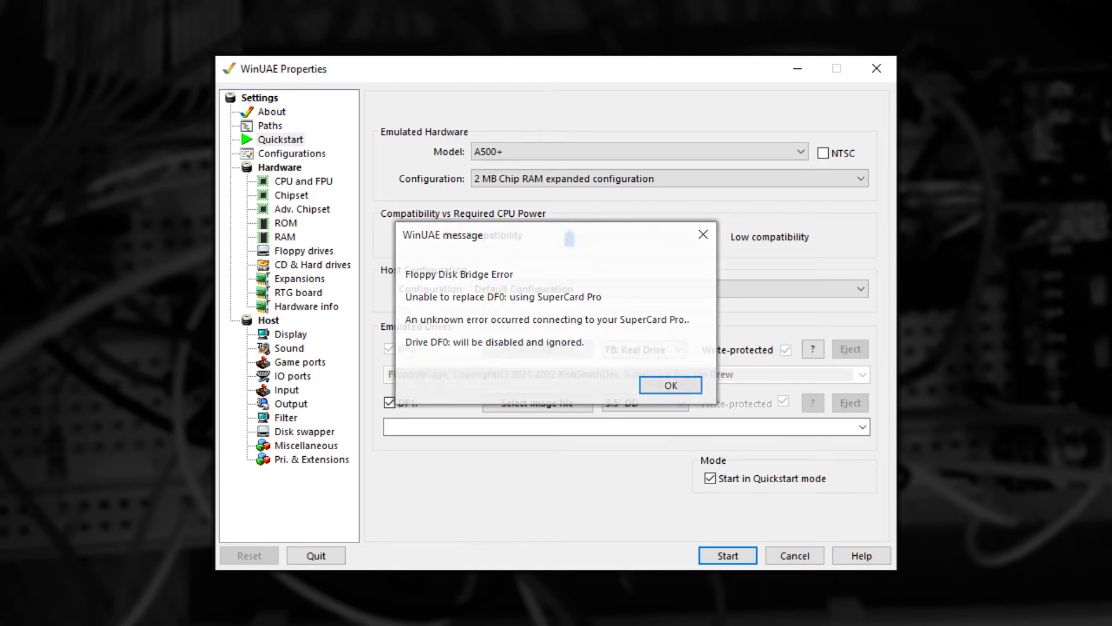
left_click(668, 385)
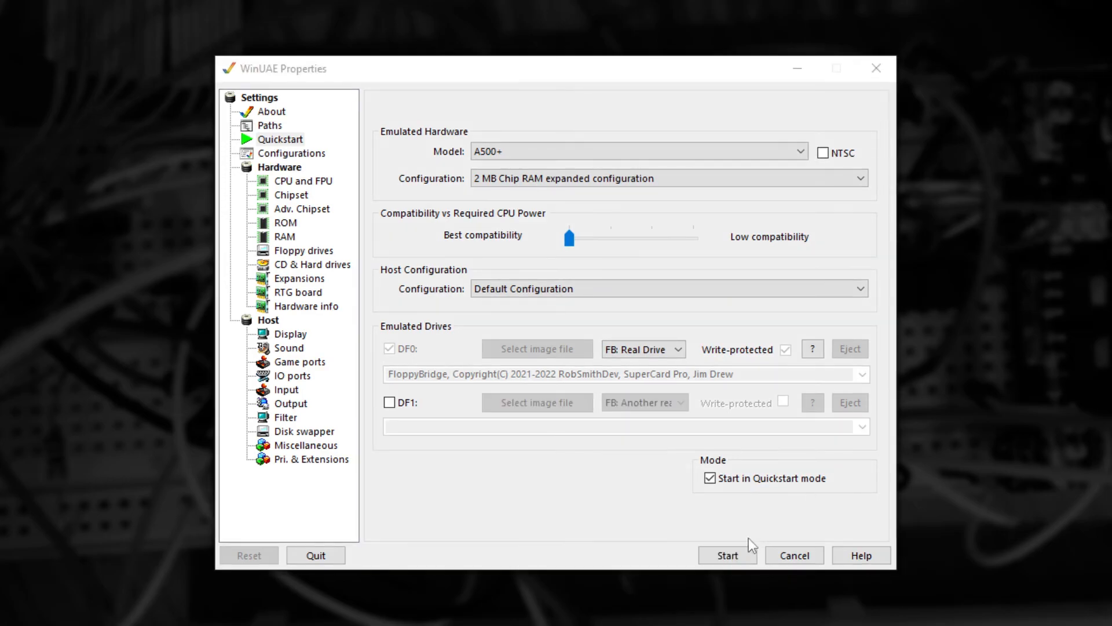
left_click(726, 555)
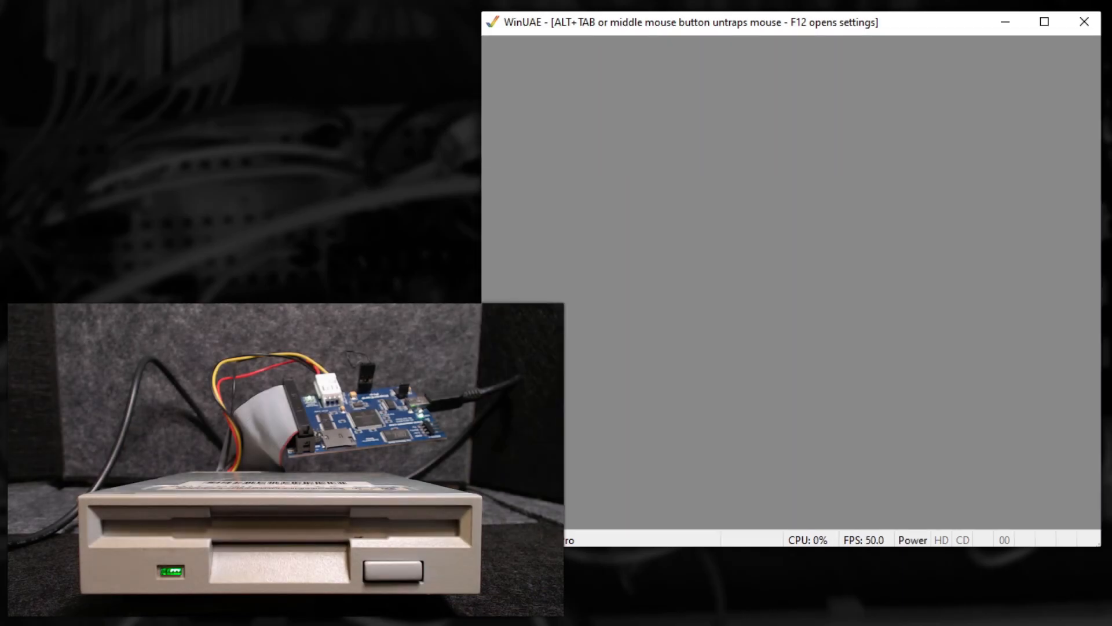